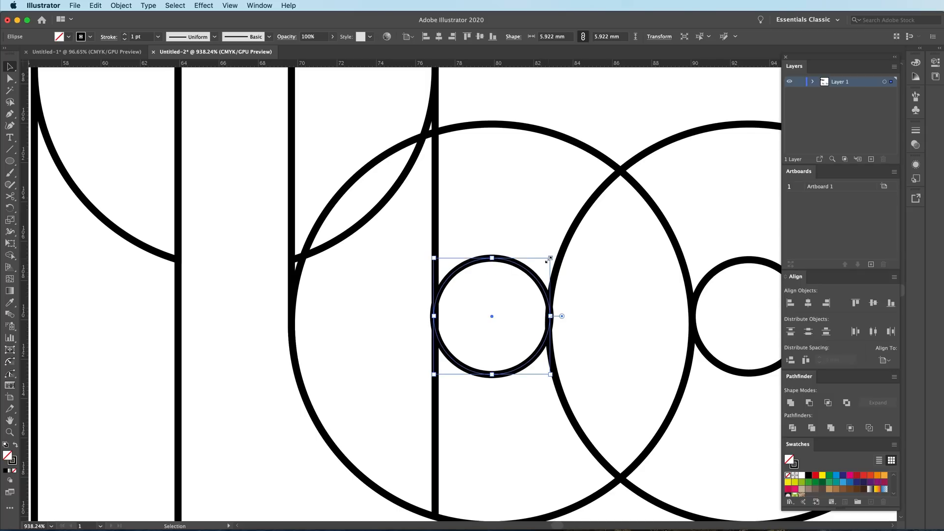
- Unite the left bar and the ring region into the glyph with Shape Builder
{"action": "left_click_drag", "start_coordinate": [549, 260], "coordinate": [545, 258]}
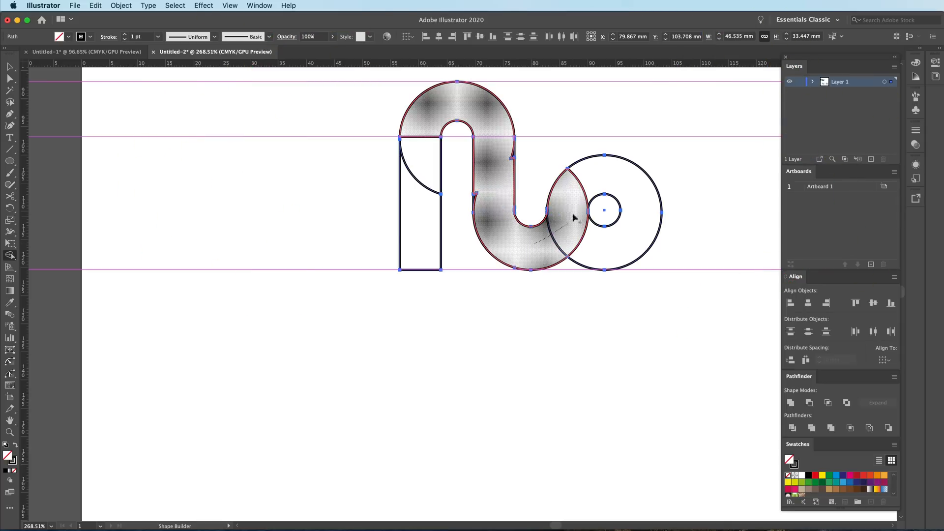
{"action": "left_click", "coordinate": [573, 217]}
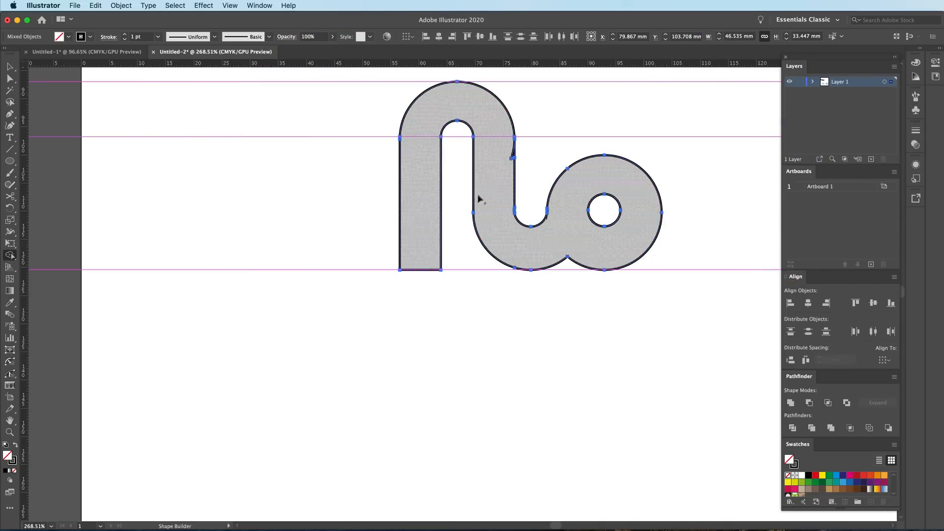